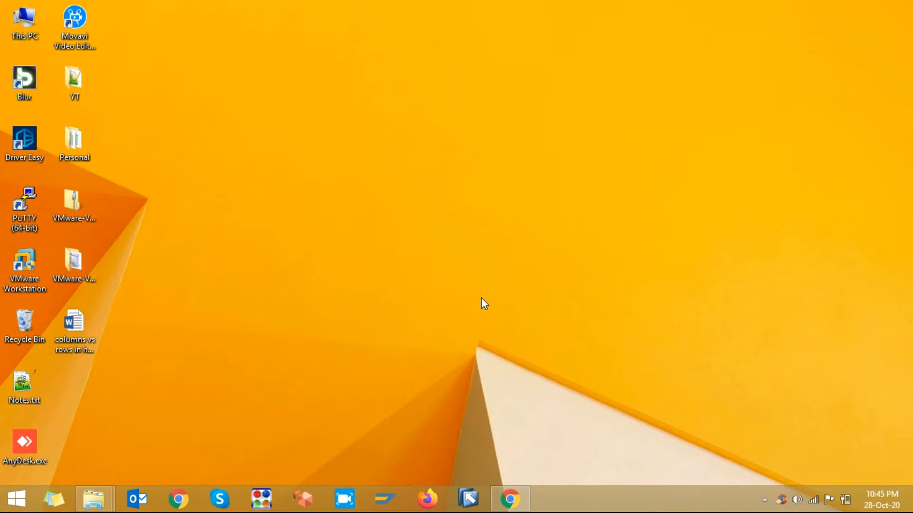
Step: Search Google for 'ilovepdf' in Chrome and choose the iLovePDF result
click(74, 331)
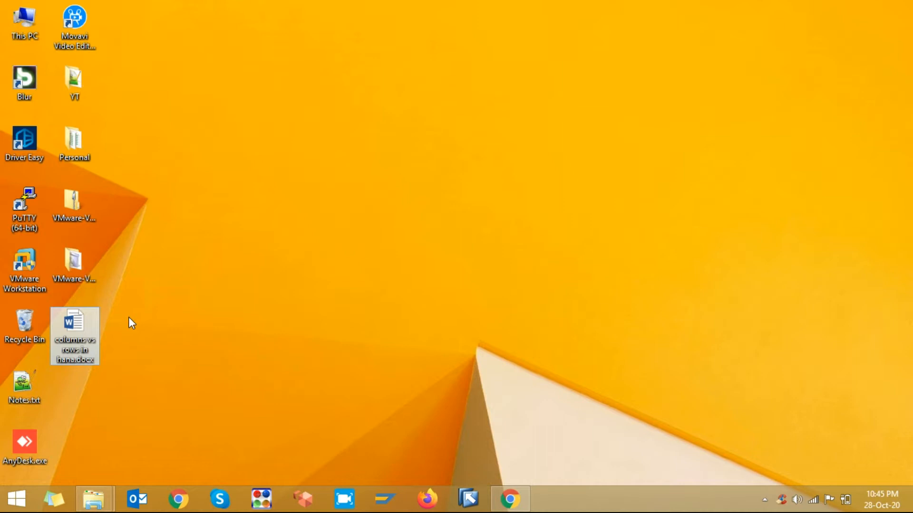
mouse_move(497, 462)
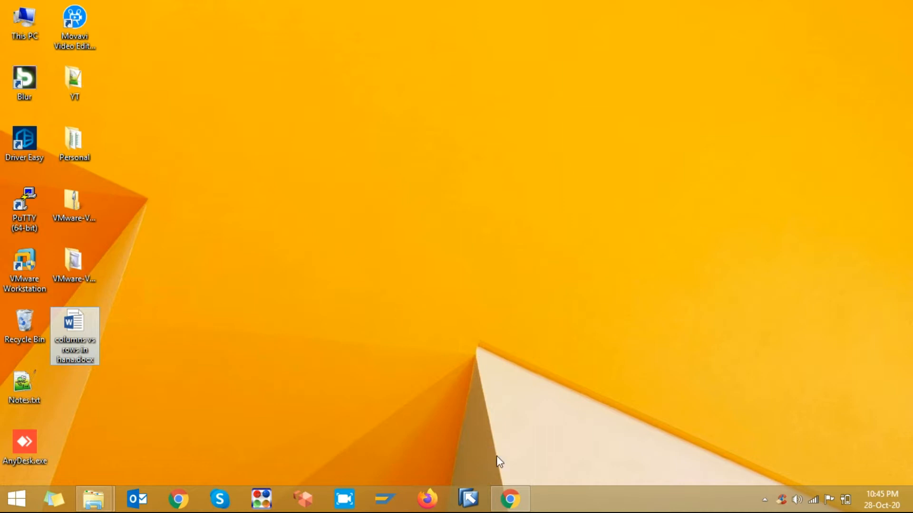
click(510, 499)
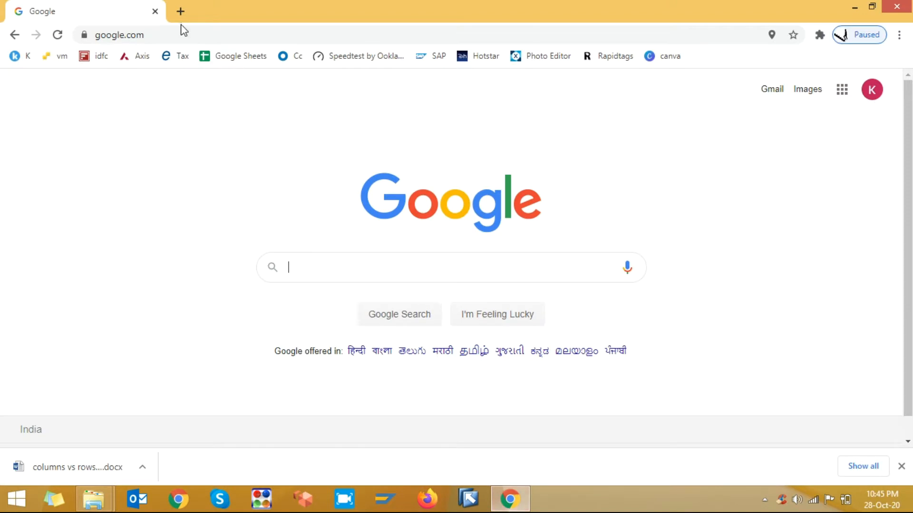
click(120, 35)
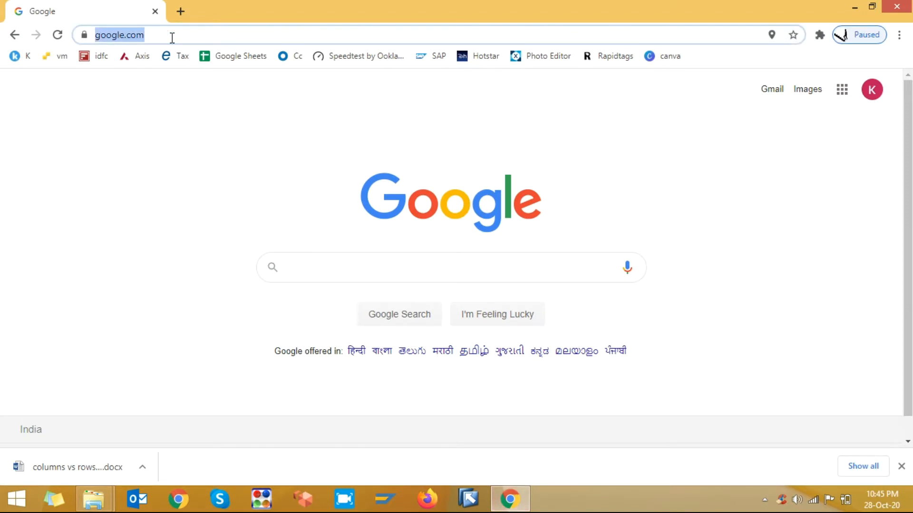
text(ilovepdf)
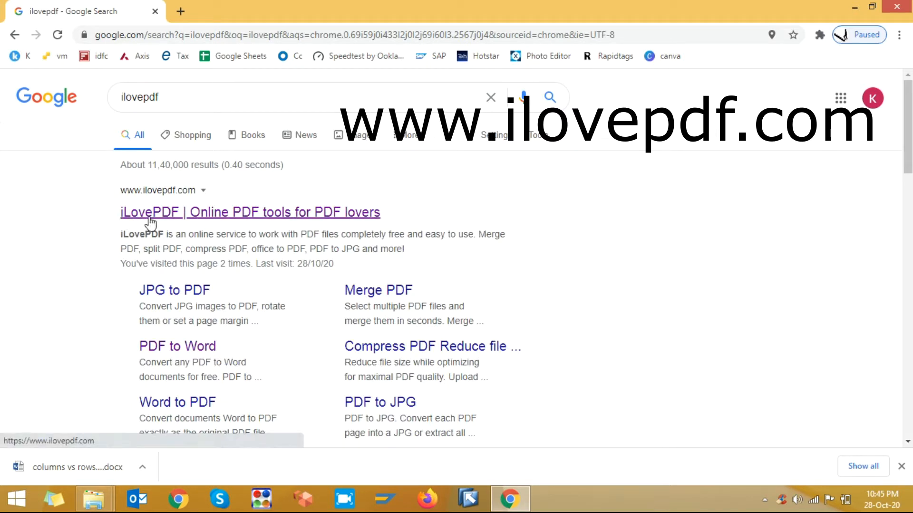
click(249, 212)
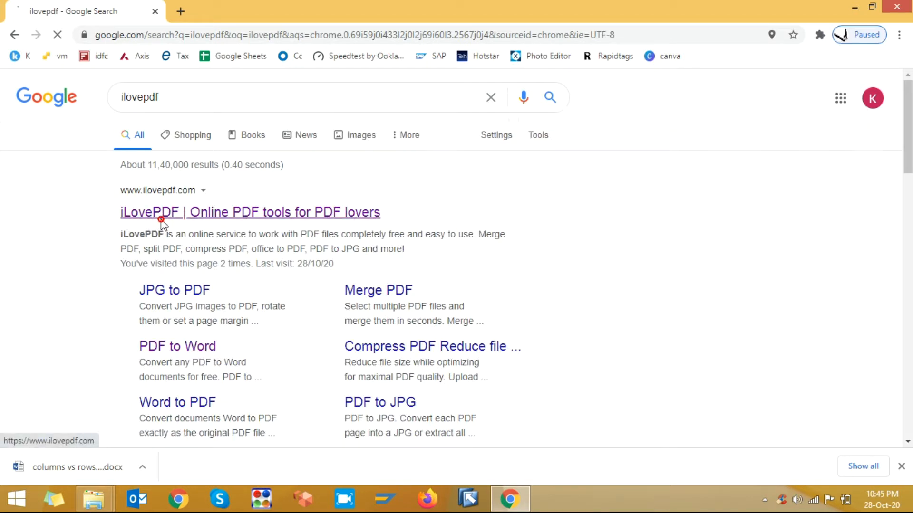
Step: Choose the Word to PDF converter from the iLovePDF home page
click(249, 212)
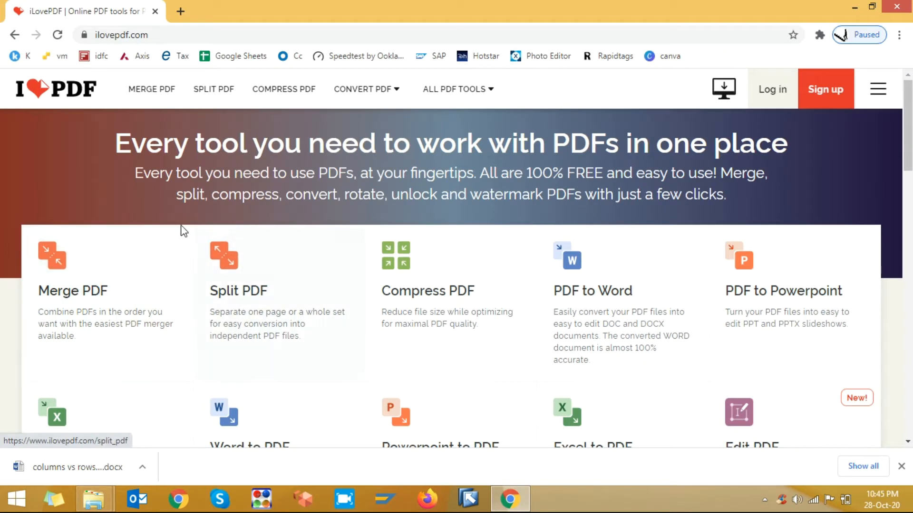
scroll(down, 3)
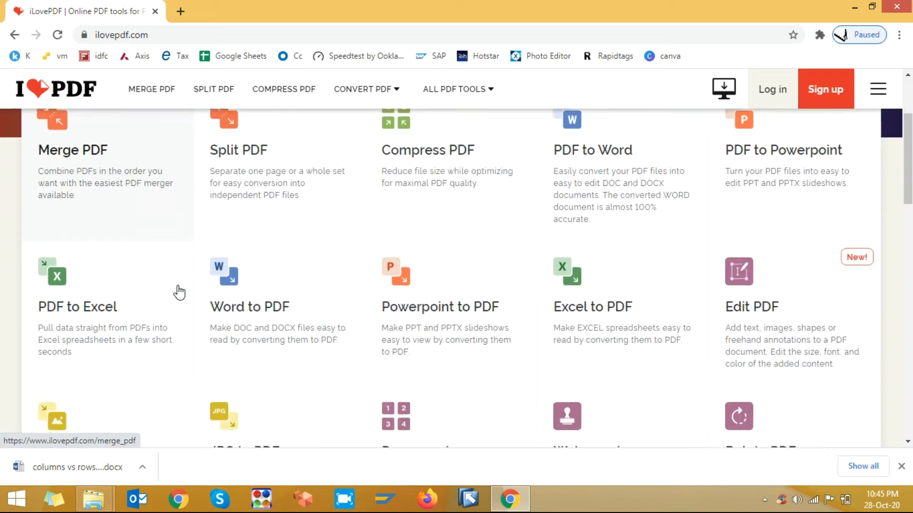
scroll(down, 3)
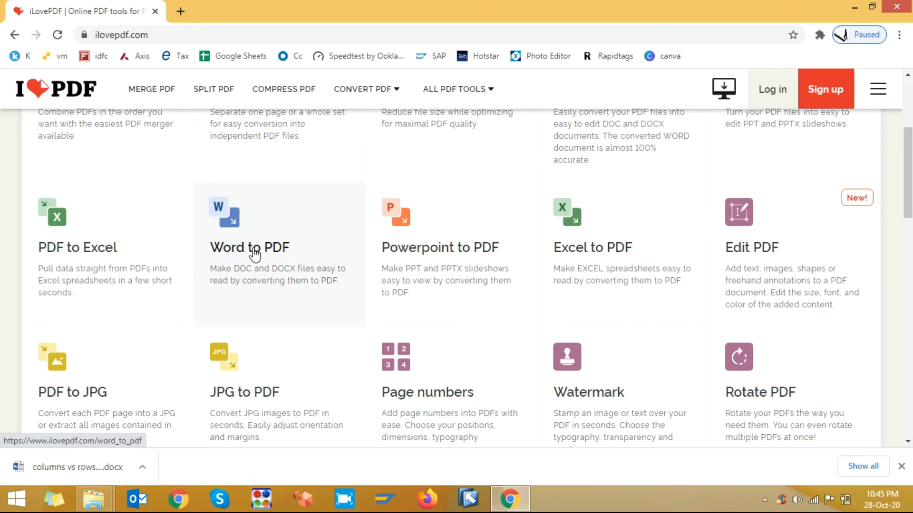
click(249, 247)
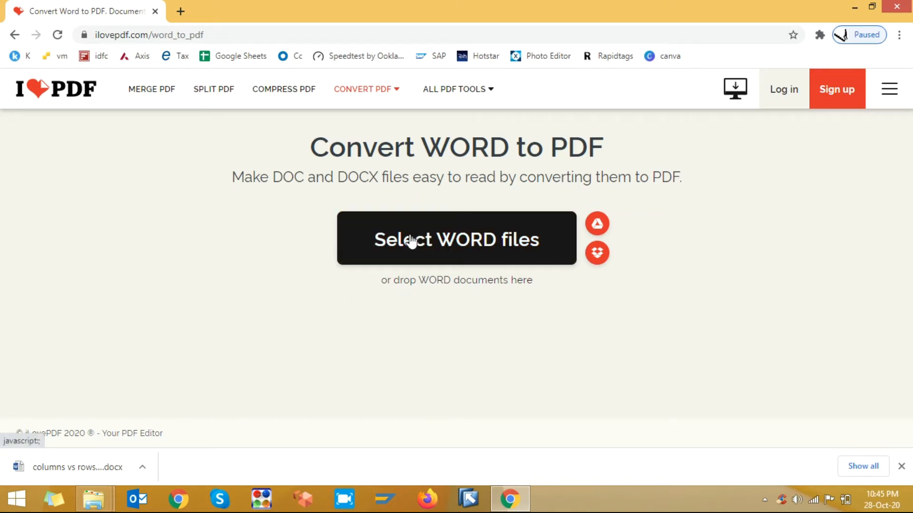
Step: Upload 'columns vs rows in hana.docx' from the Desktop to the Word to PDF tool
click(455, 240)
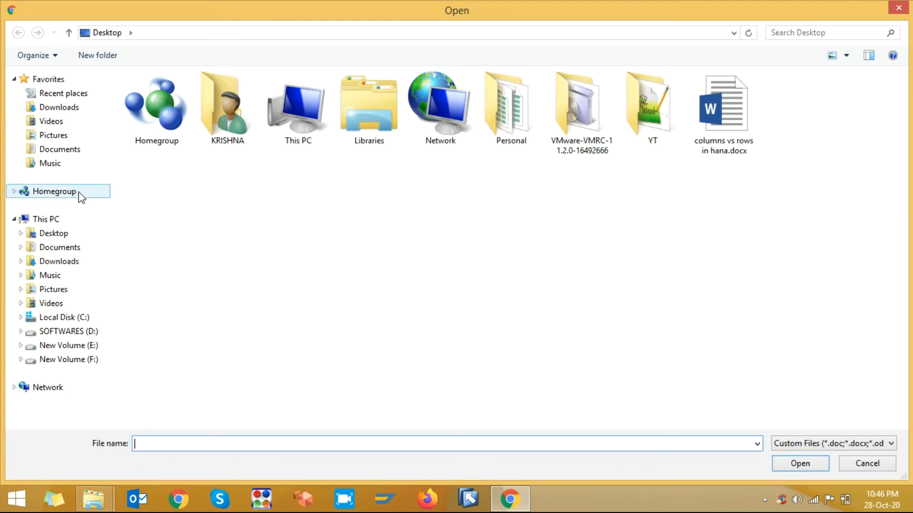
click(53, 233)
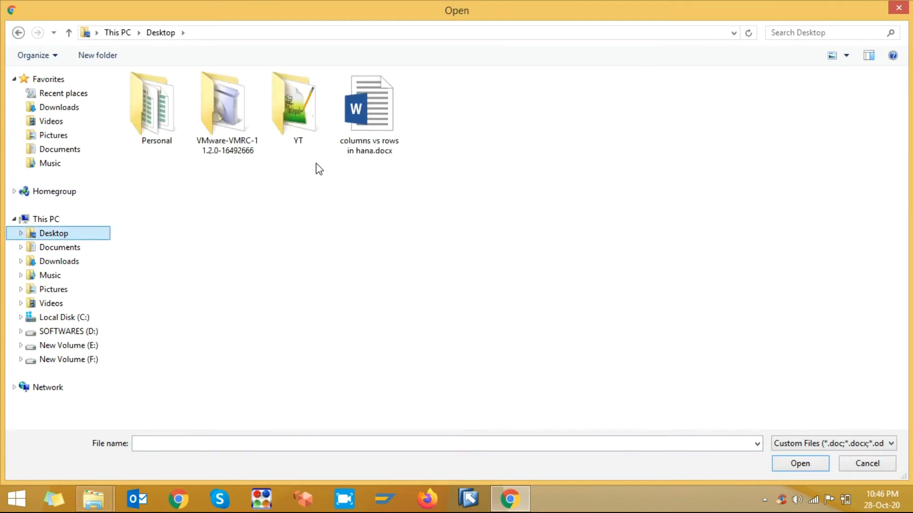
click(369, 105)
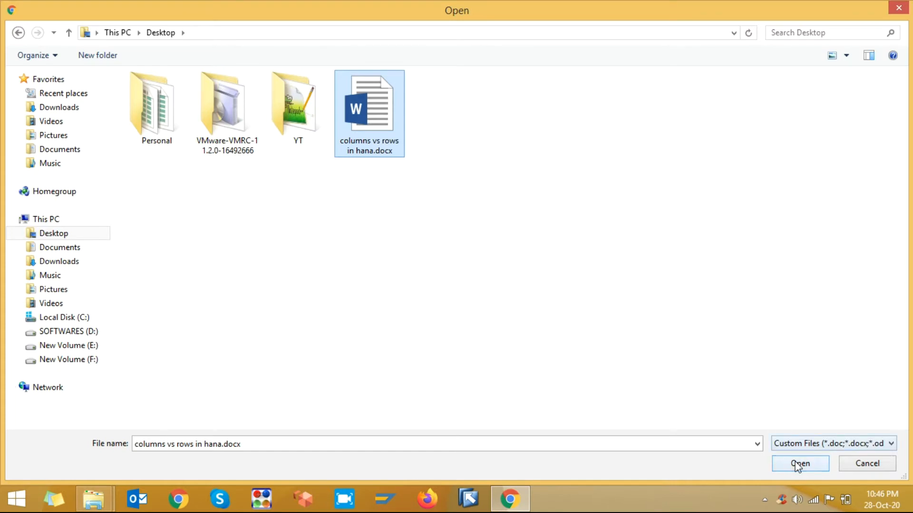
click(800, 463)
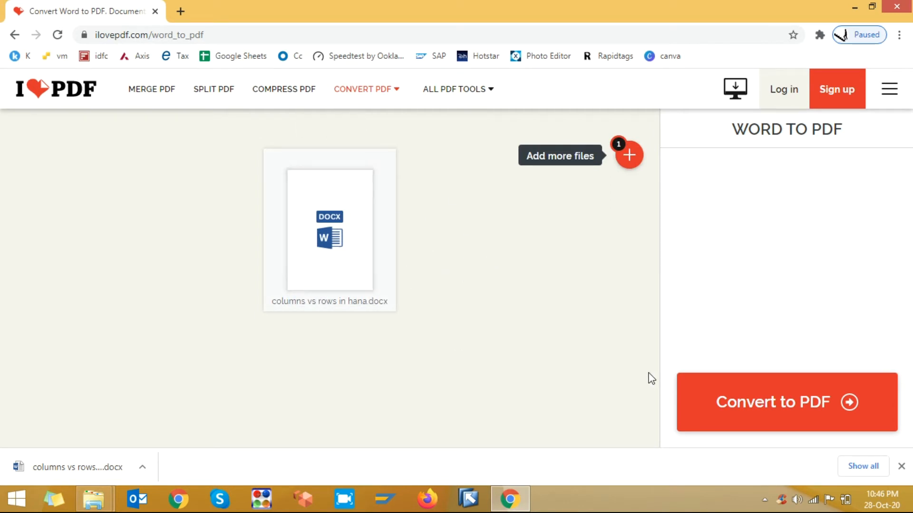
mouse_move(726, 411)
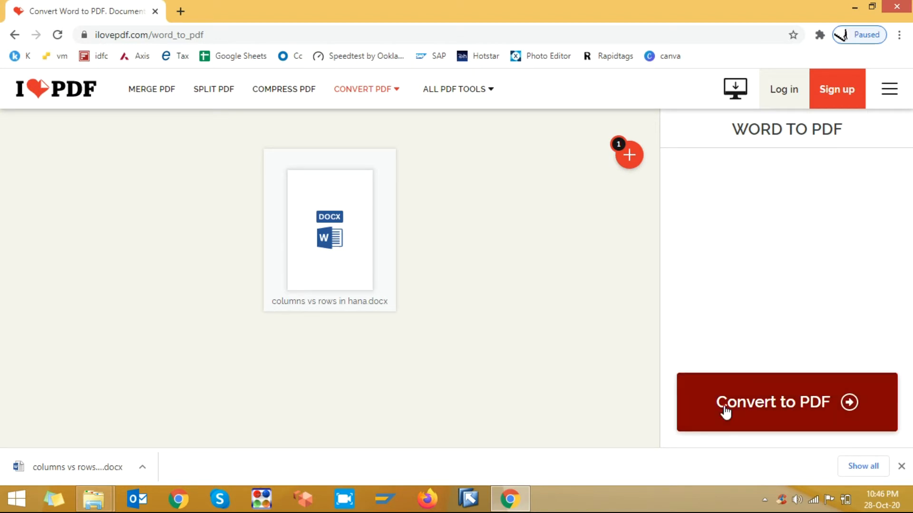
Step: Convert the uploaded Word file to PDF
click(772, 401)
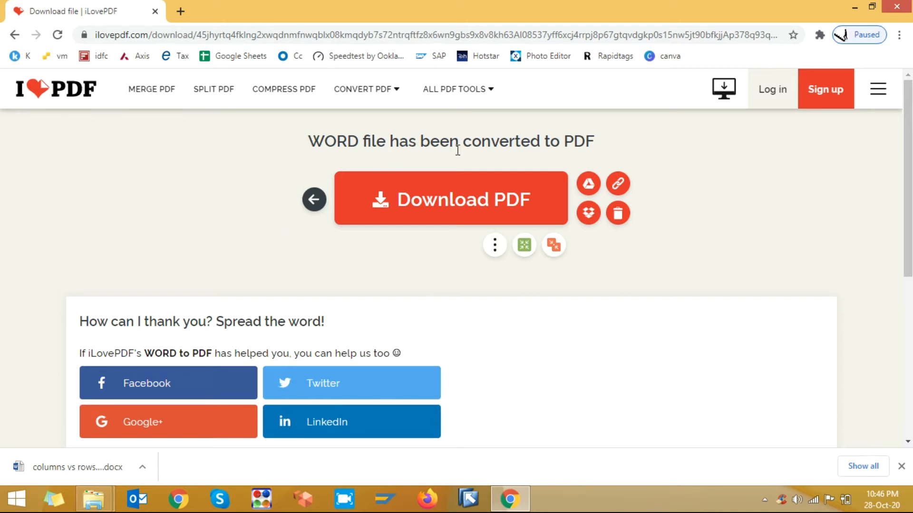
Step: Download the converted PDF to the Desktop as 'columns vs rows in hana.pdf'
click(450, 199)
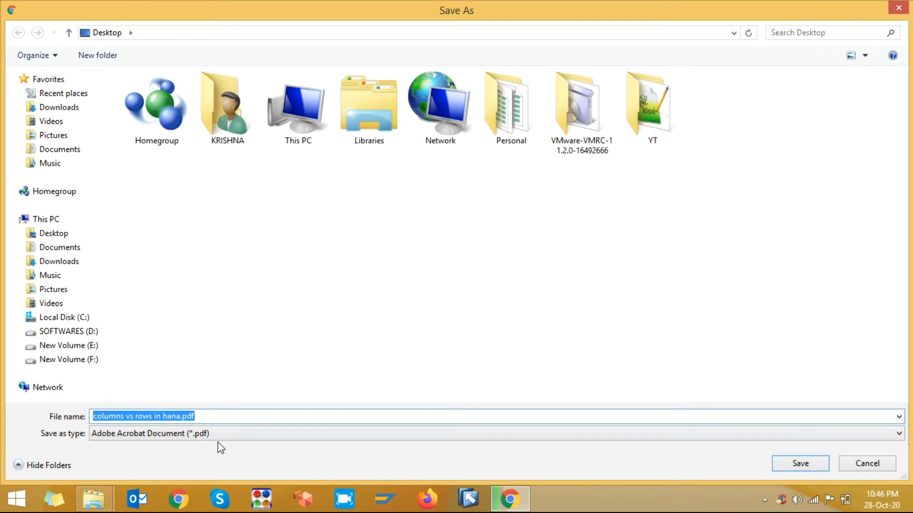
click(53, 233)
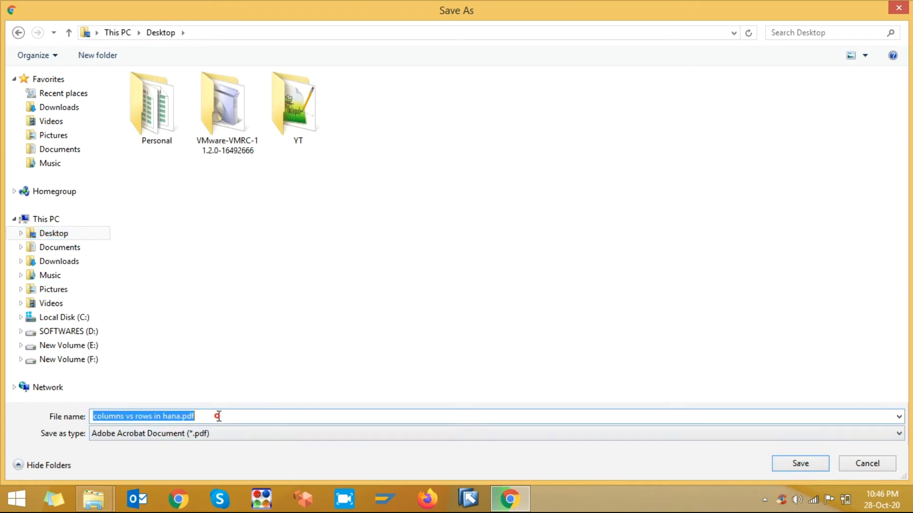
click(53, 233)
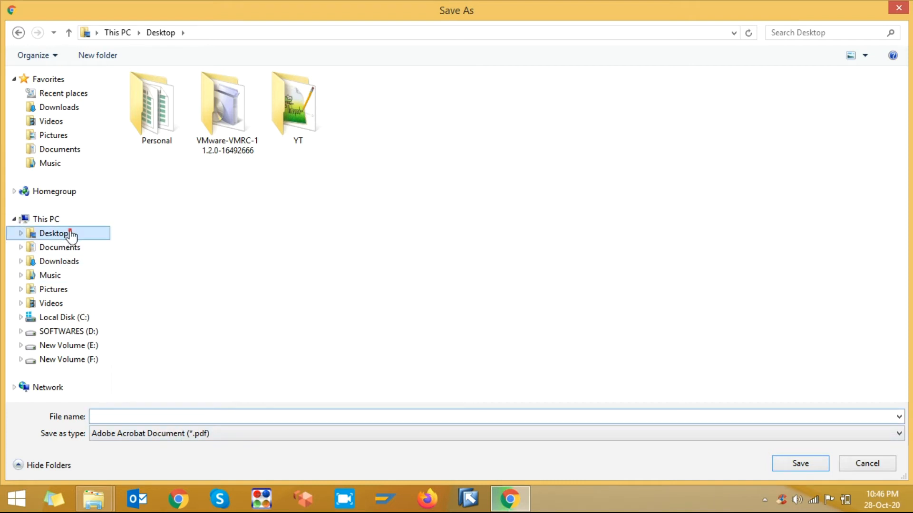
text(columns vs rows in hana.pdf)
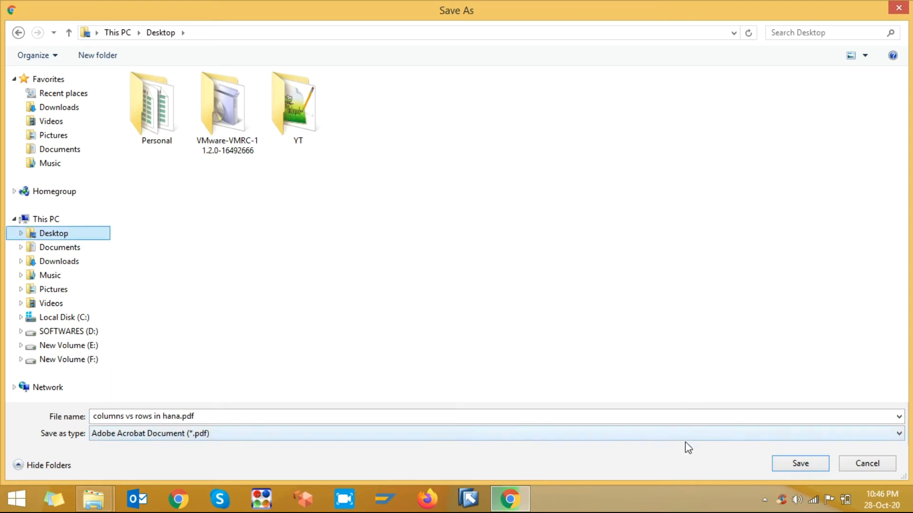
click(800, 463)
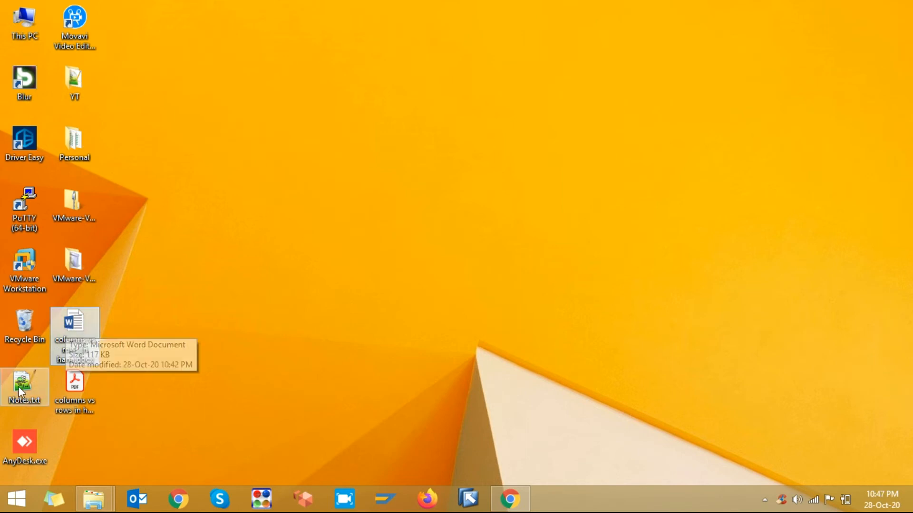
mouse_move(74, 381)
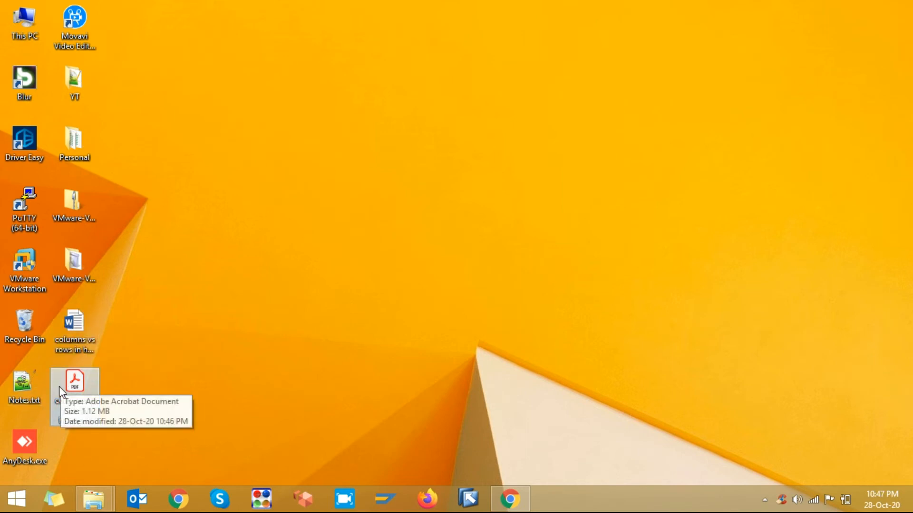
Step: Open 'columns vs rows in hana.pdf' from the Desktop in Acrobat Reader
click(74, 381)
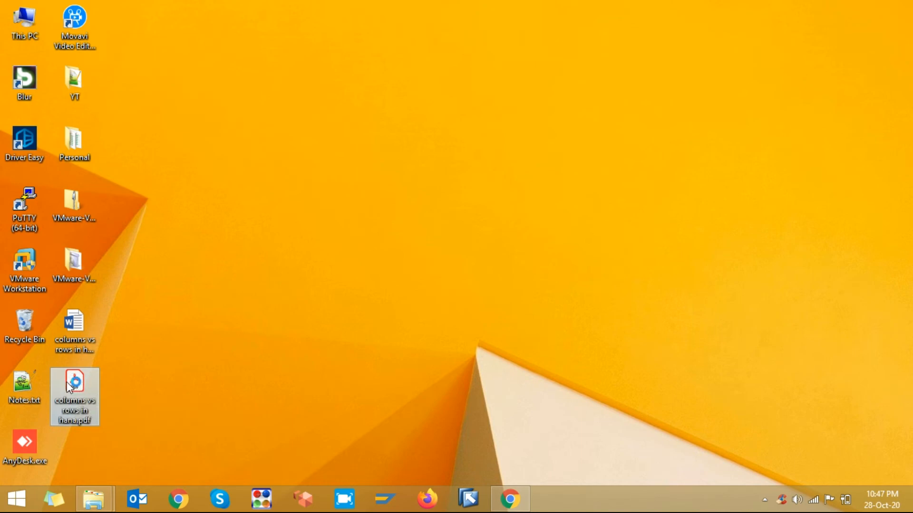
double_click(74, 382)
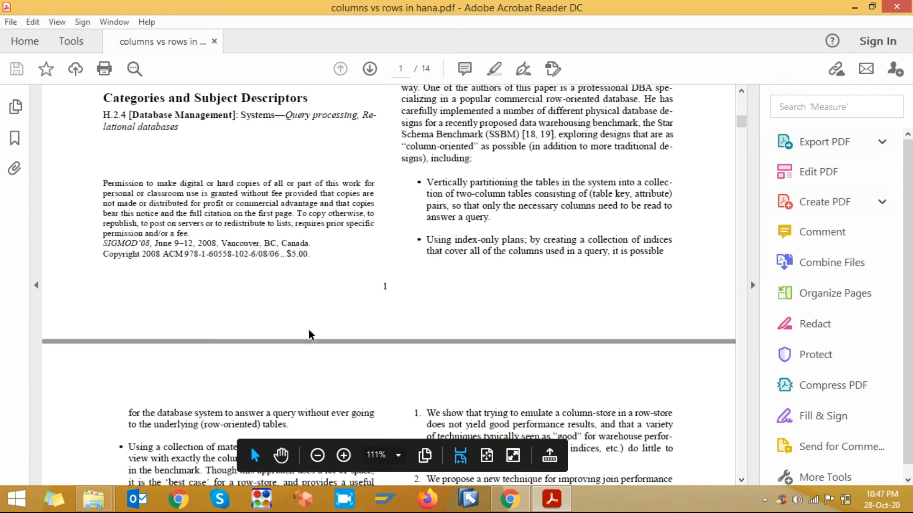
Step: Scroll through the 14-page PDF, compare it with the Word original, and return to Acrobat
scroll(down, 3)
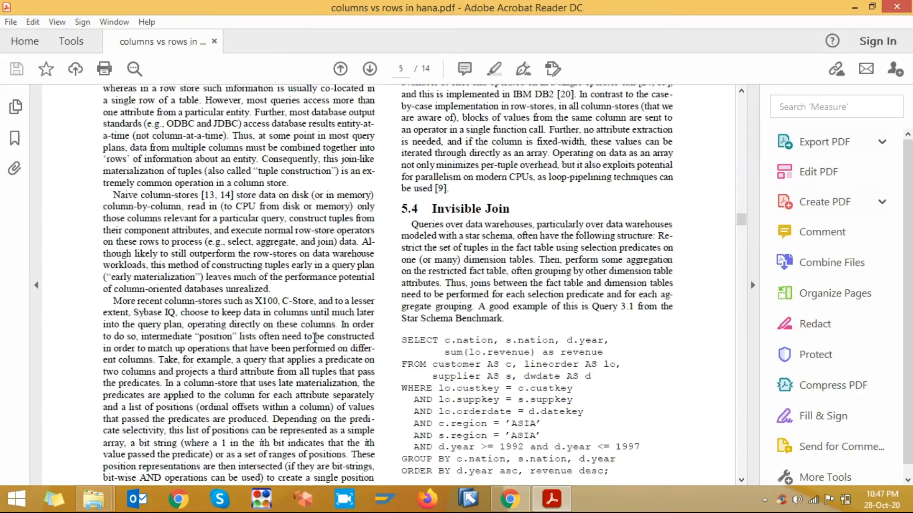
scroll(down, 3)
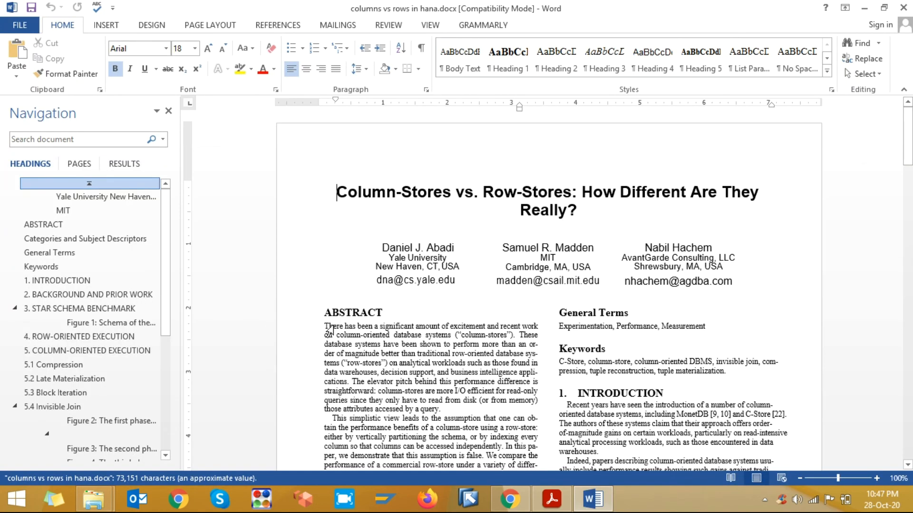
mouse_move(395, 370)
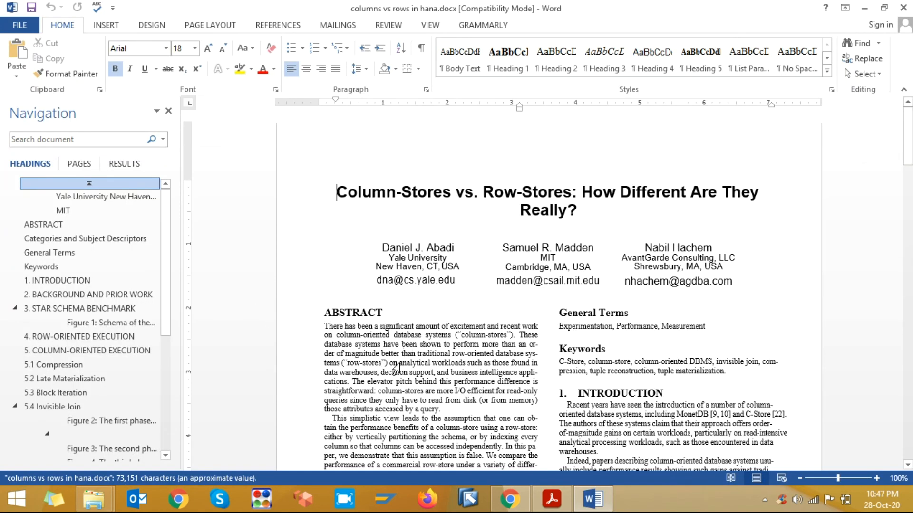
click(549, 499)
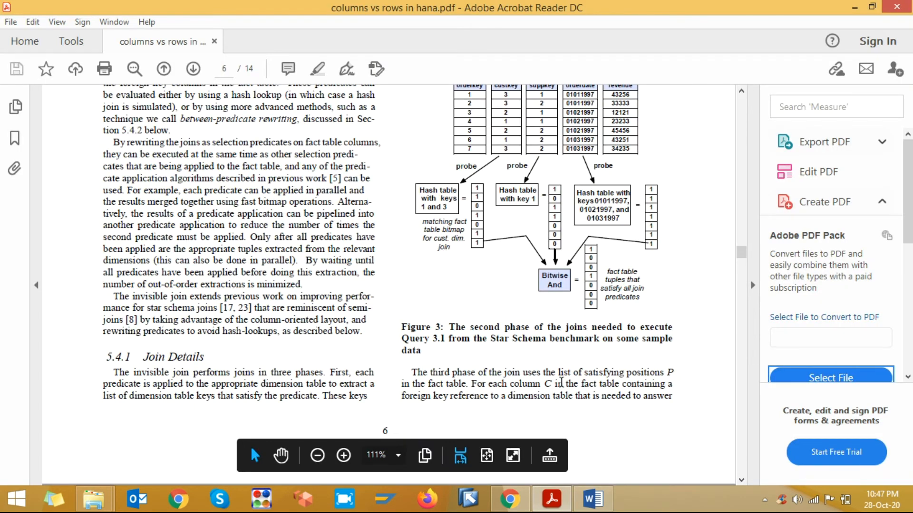